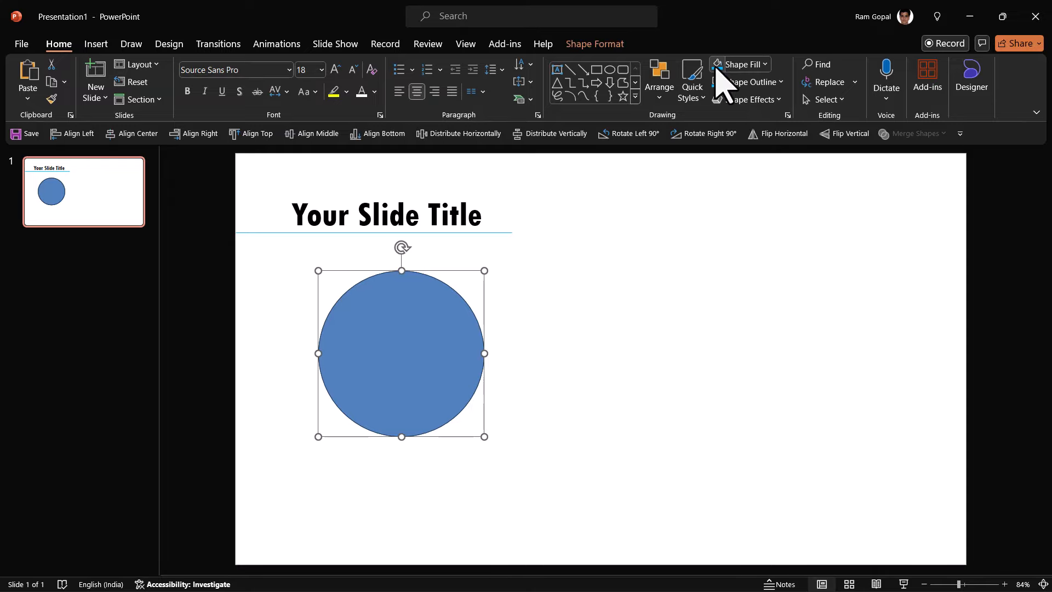
Change the circle's fill to start building the blue gradient disc.
left_click(736, 64)
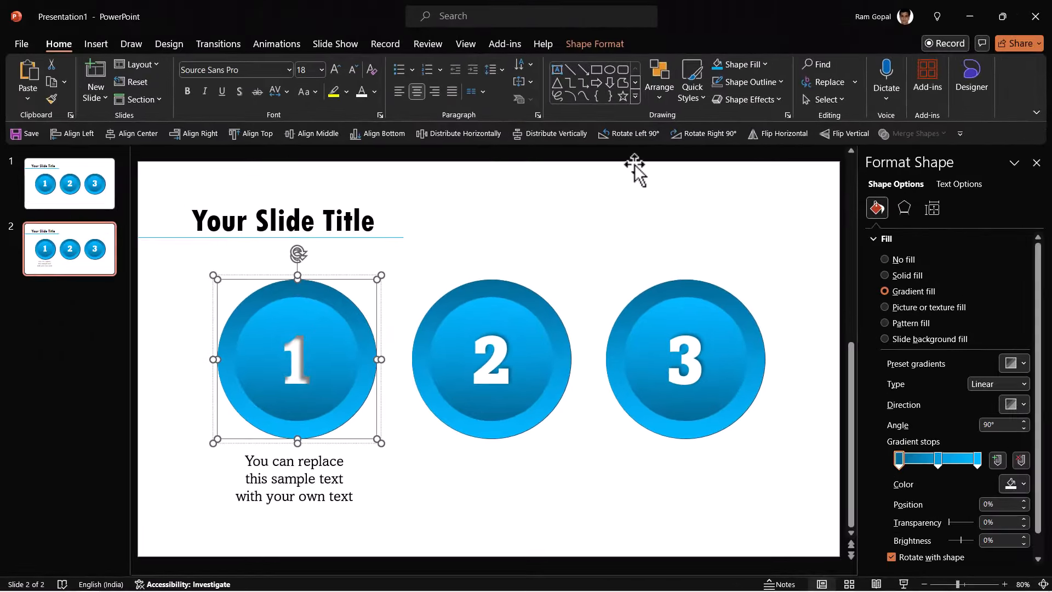
Reverse the gradient on disc 1's inner circle from 90° to 270°.
left_click(763, 64)
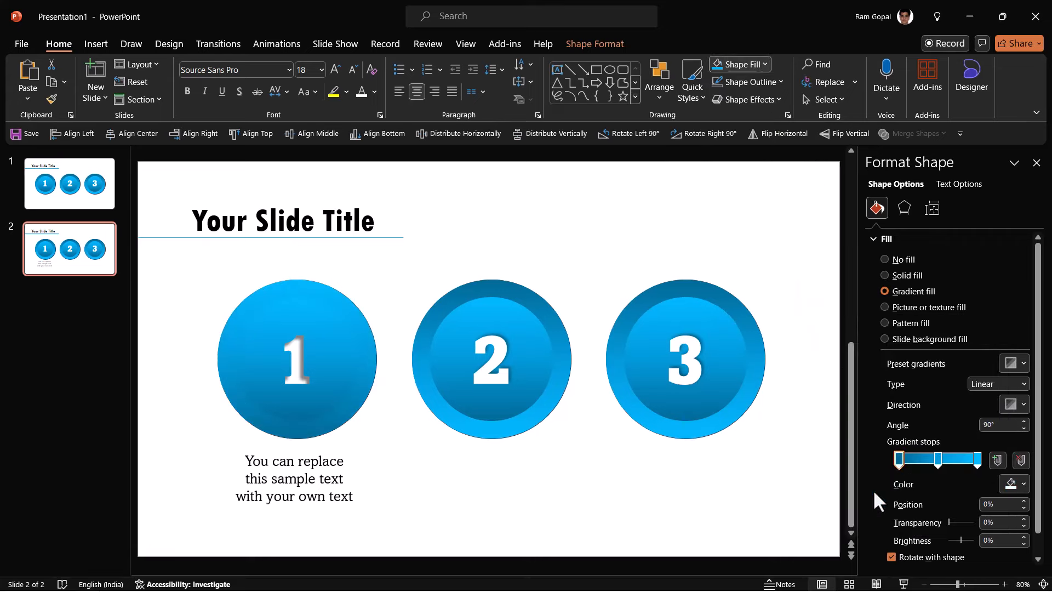
left_click(297, 359)
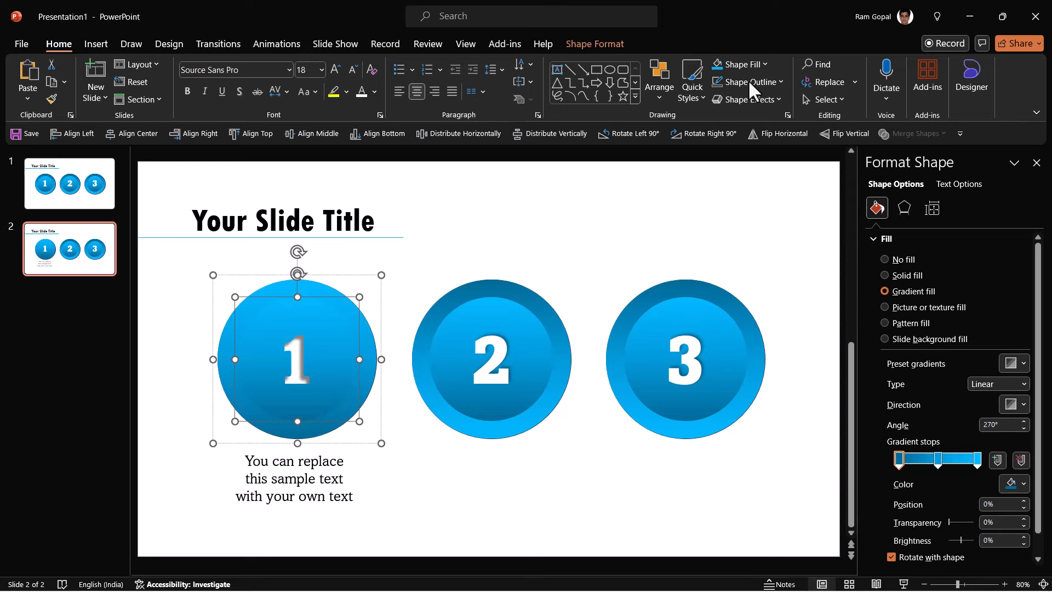
left_click(736, 64)
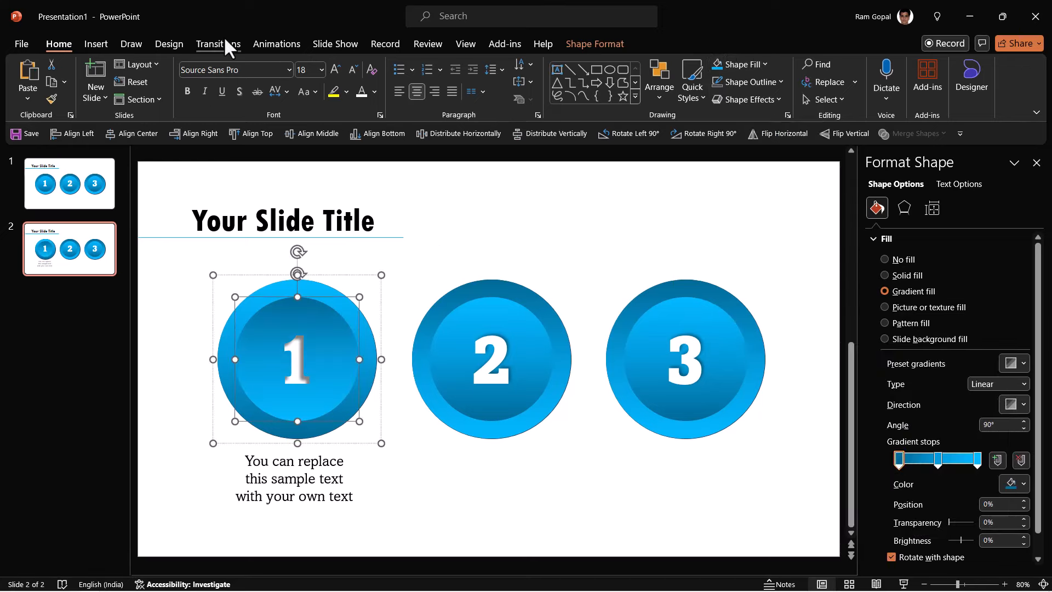
Apply a Fade transition to slide 2 with a 0.50 duration.
left_click(218, 44)
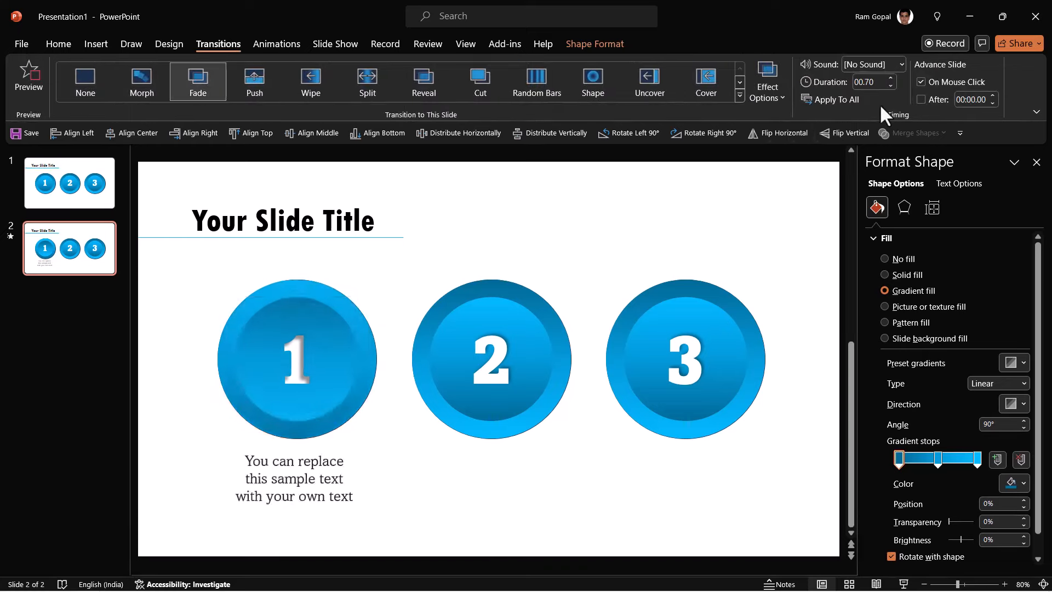
type("0.50")
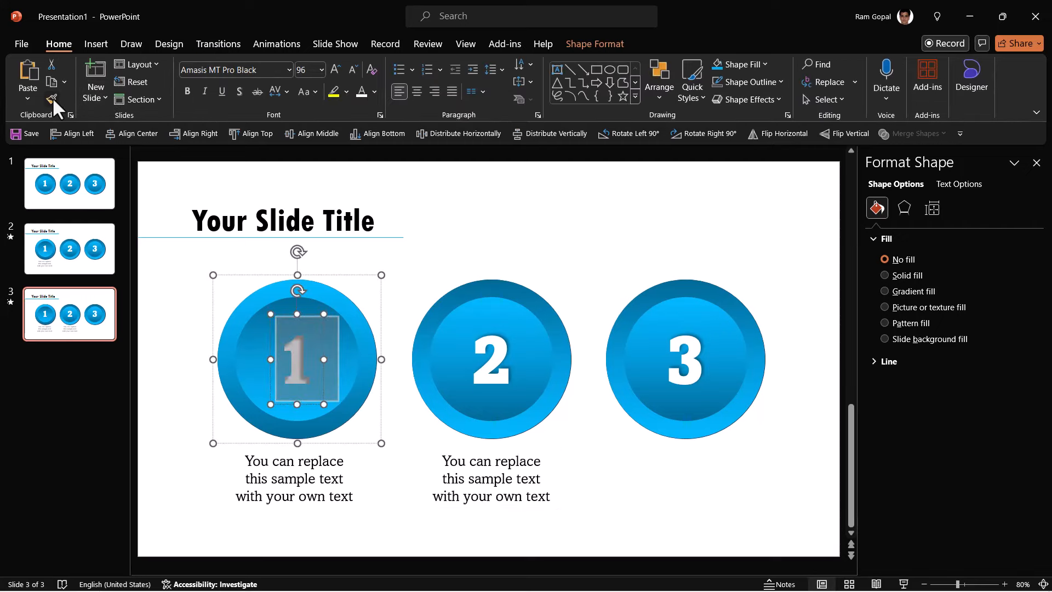
Apply the reversed gradient variation to disc 2 on slide 3.
left_click(491, 360)
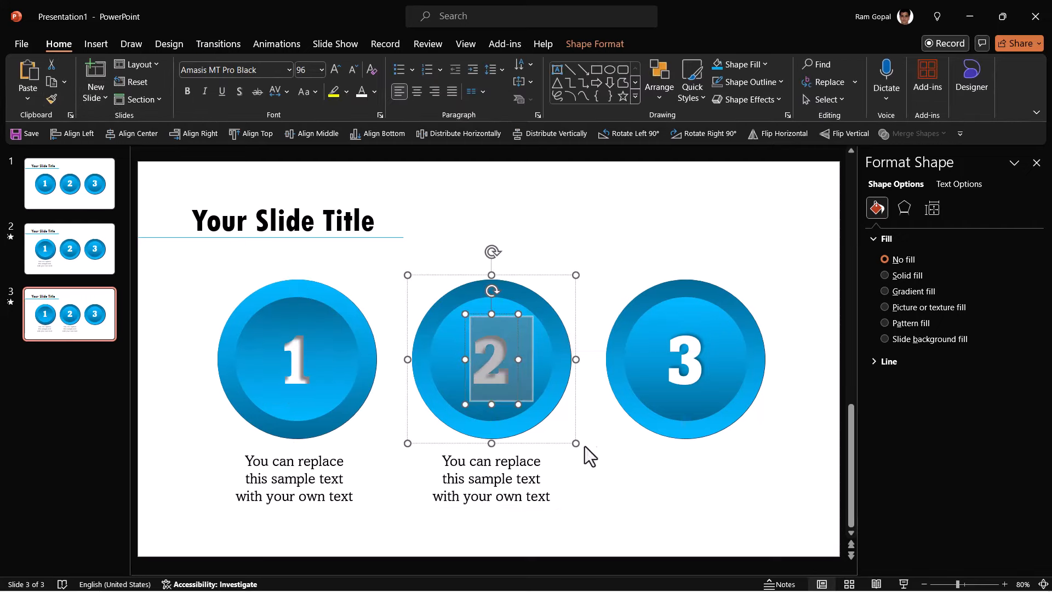
left_click(763, 63)
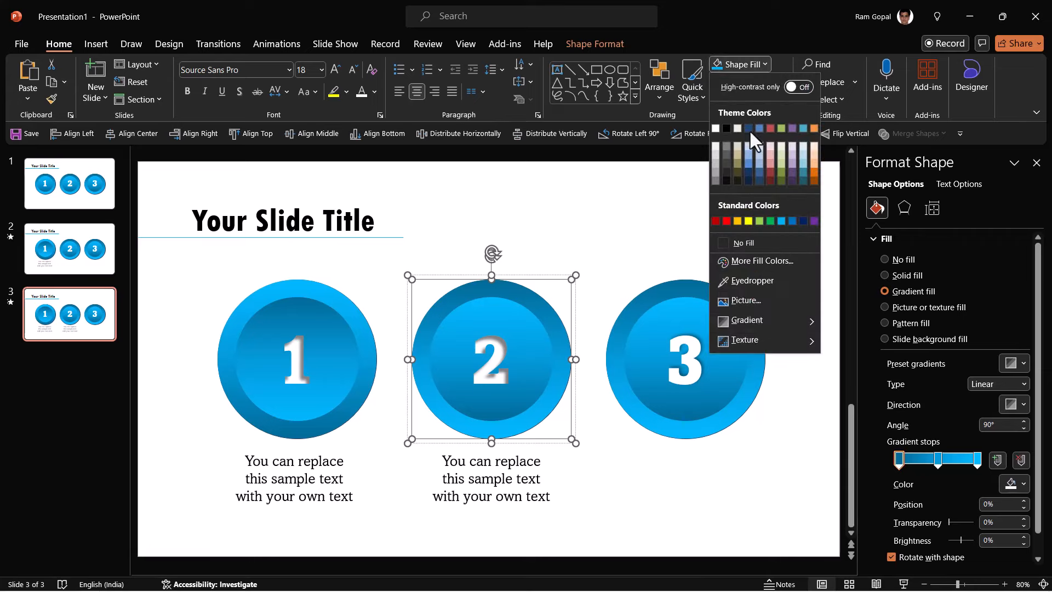
left_click(745, 319)
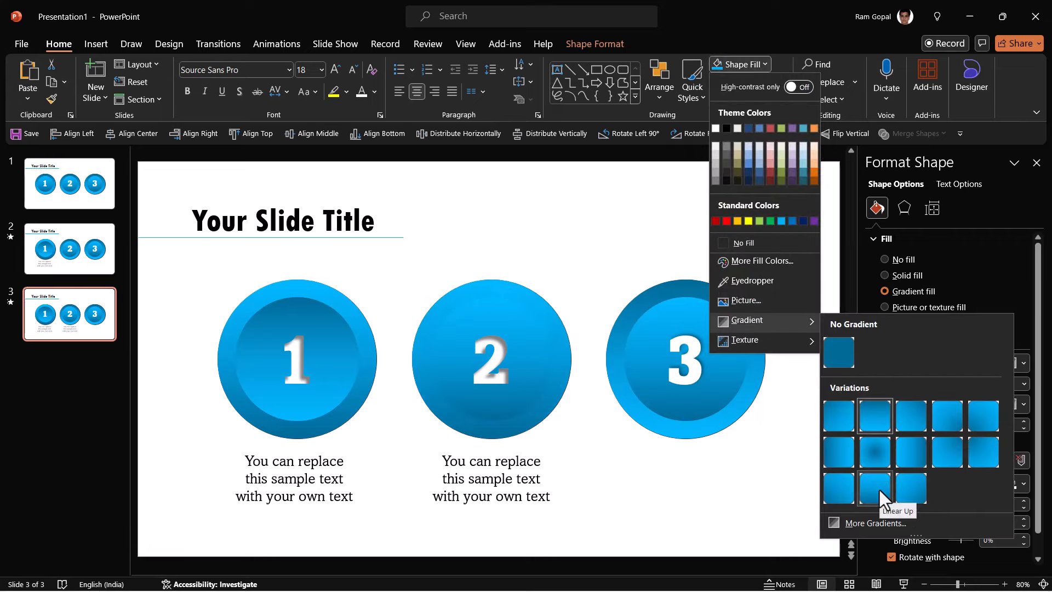
left_click(876, 486)
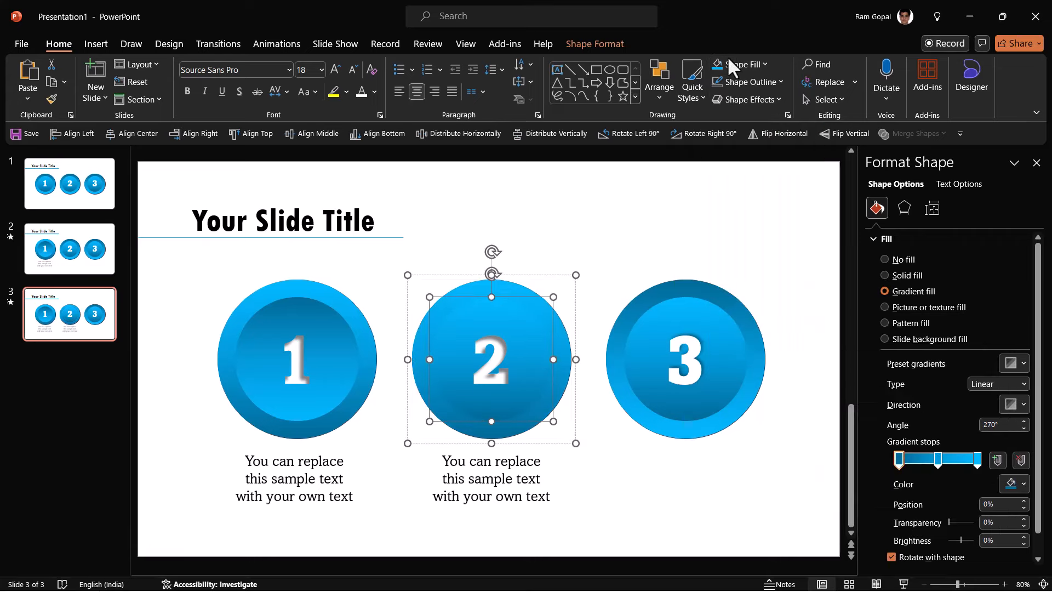
right_click(69, 313)
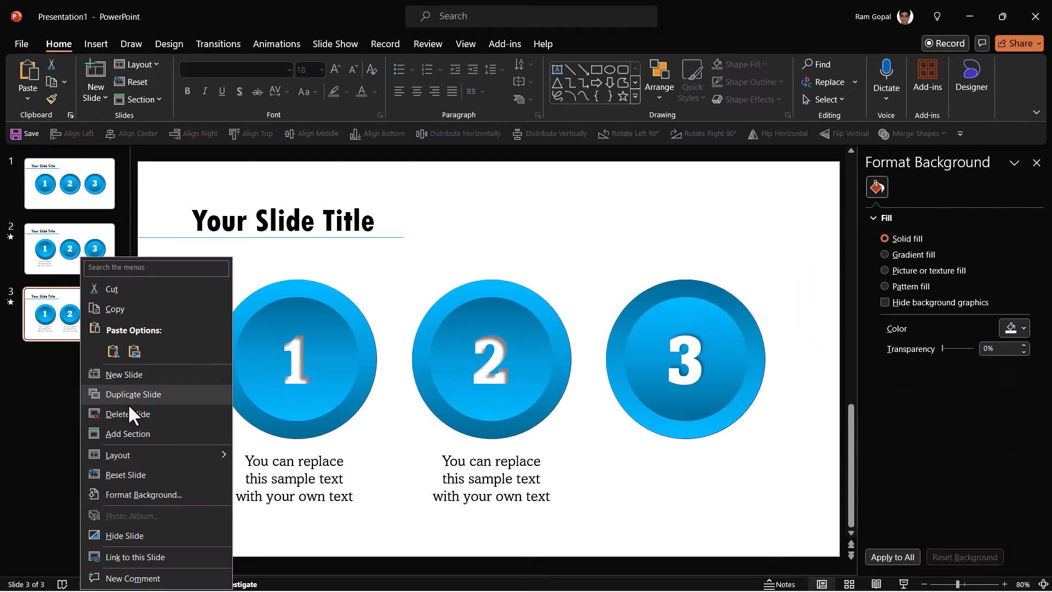
Duplicate slide 3 as slide 4 and select disc 3 and the disc 2 caption.
left_click(133, 393)
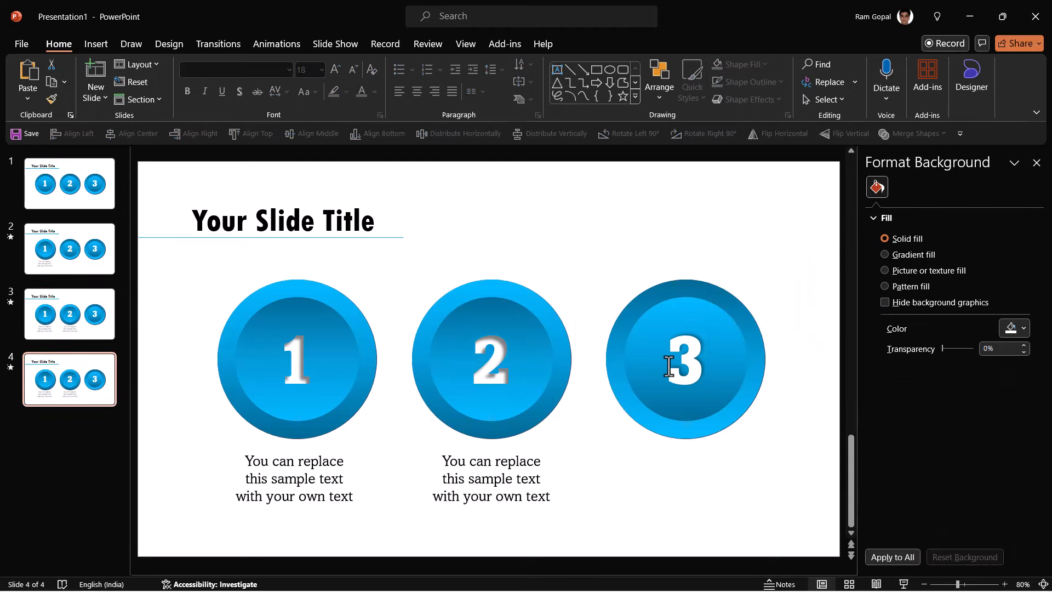
left_click(685, 359)
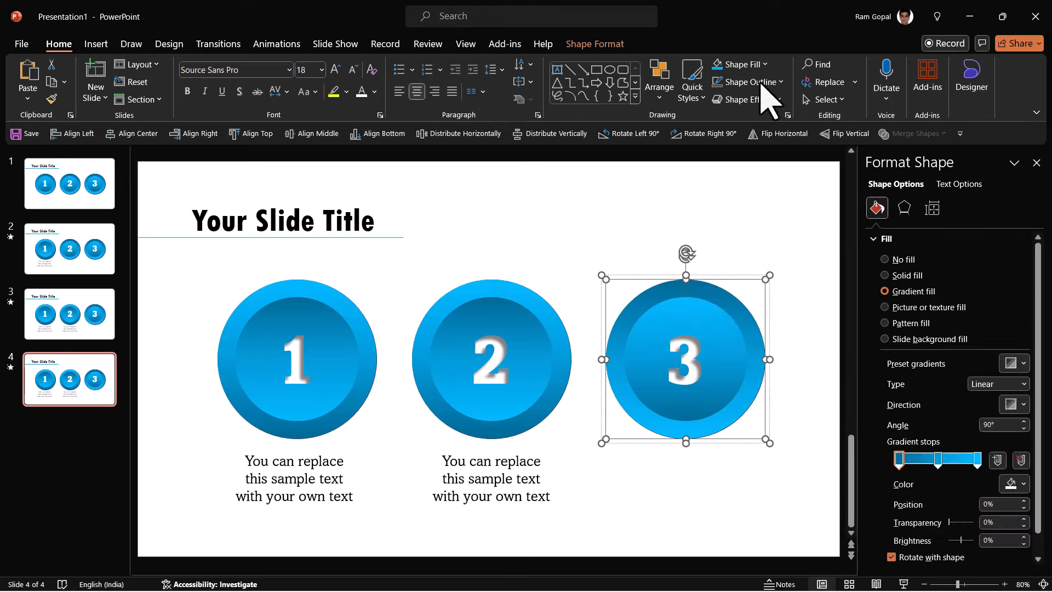
left_click(491, 487)
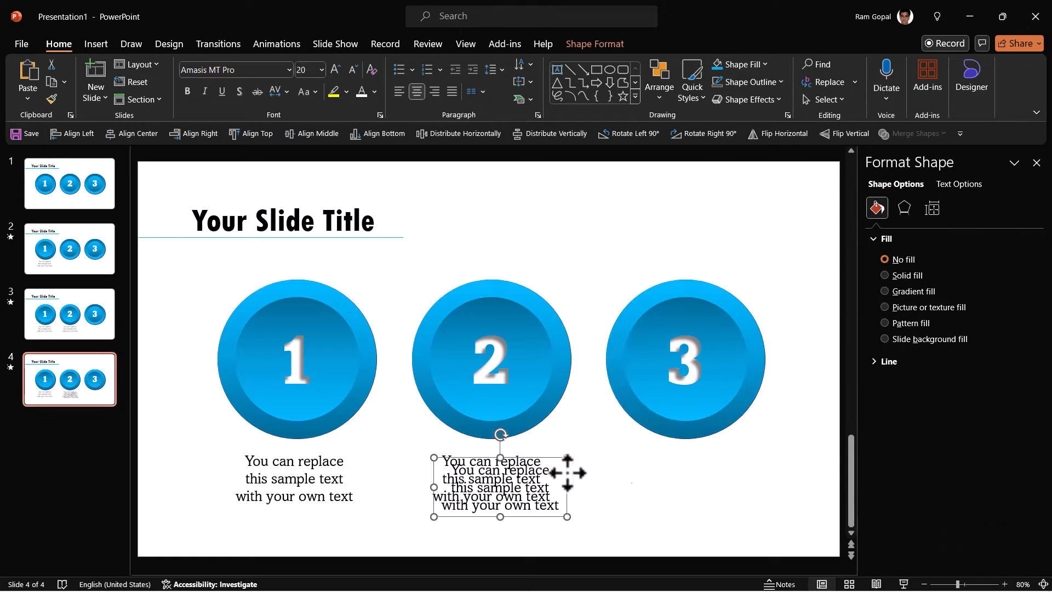